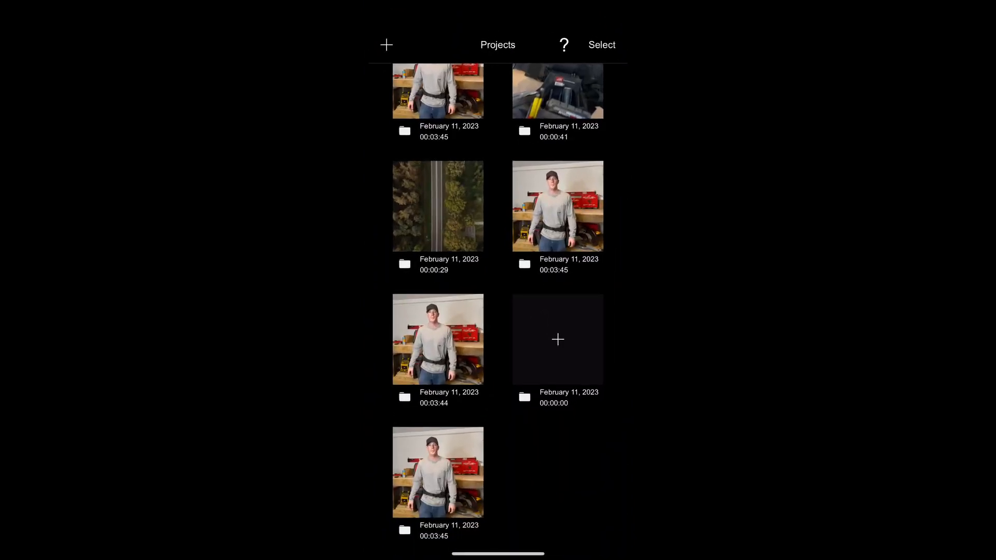
# Step: Create a new project from the Projects list so the import source sheet appears
pyautogui.click(385, 45)
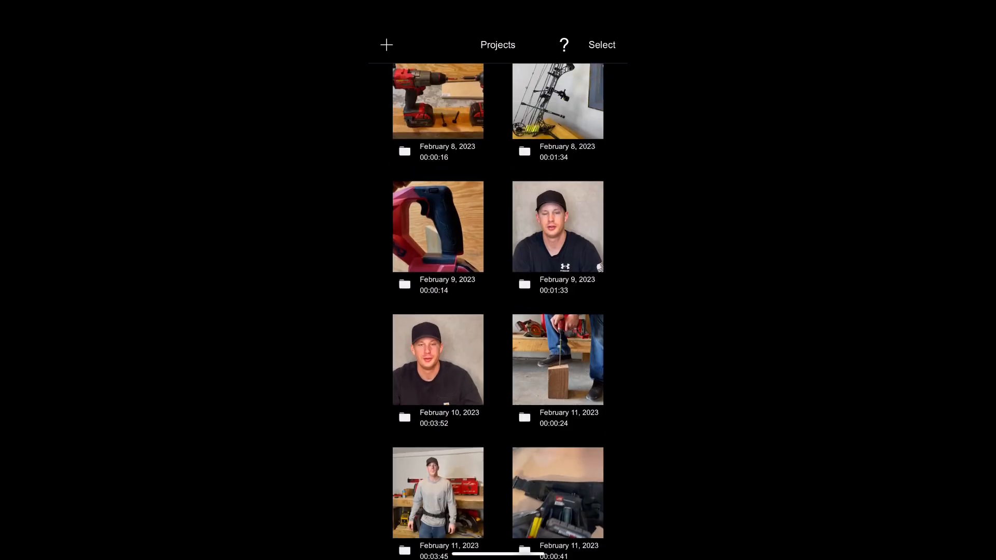
pyautogui.click(386, 44)
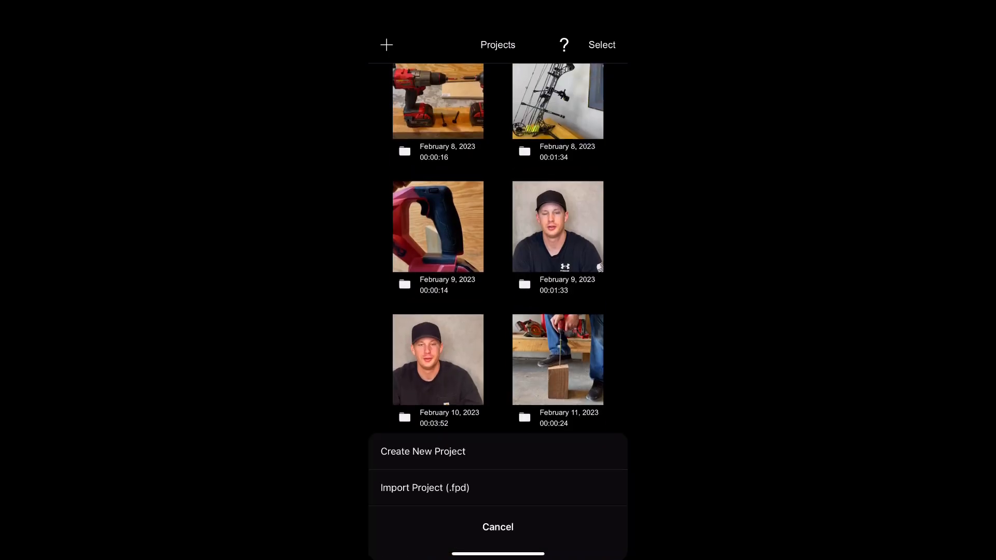
pyautogui.click(422, 452)
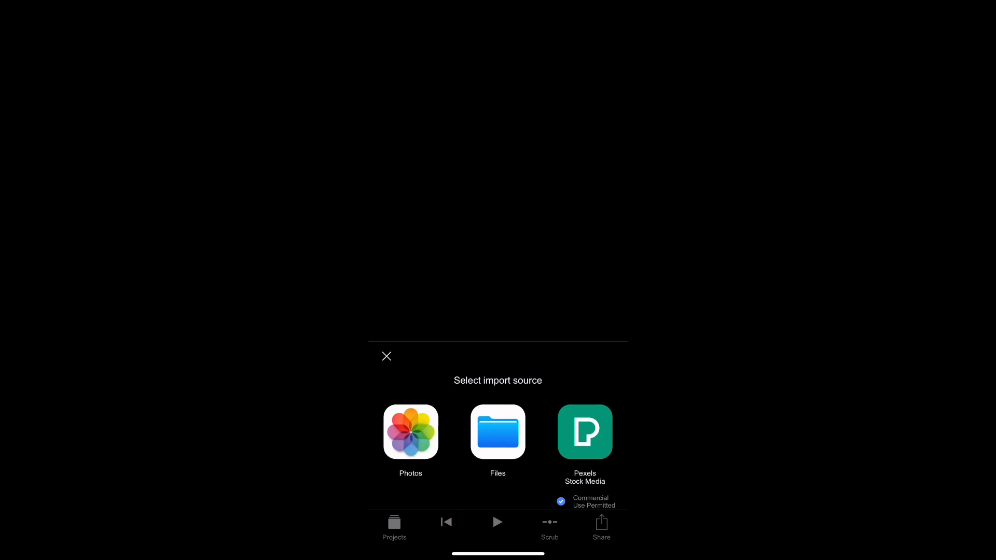
# Step: Import two tool belt videos from Photos onto the project timeline
pyautogui.click(410, 431)
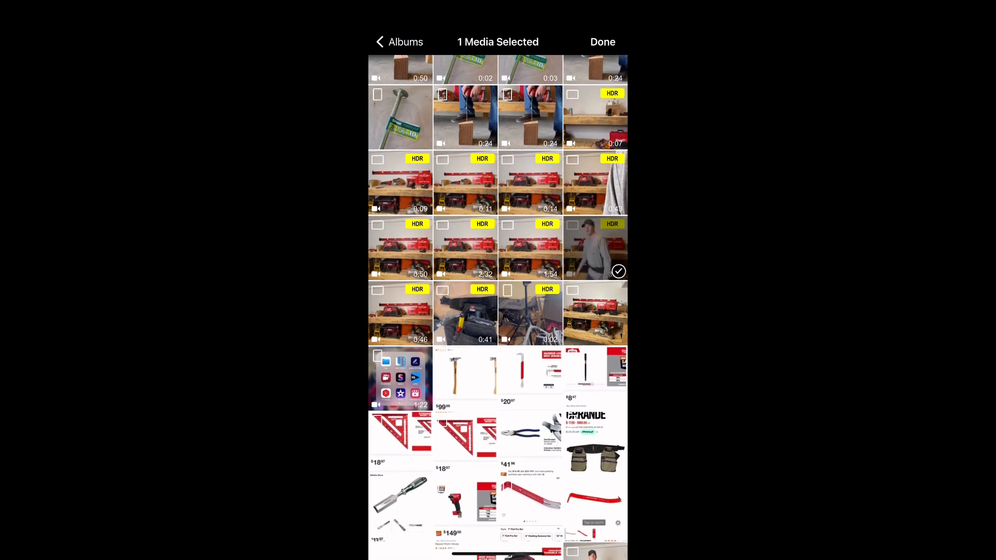
pyautogui.click(464, 312)
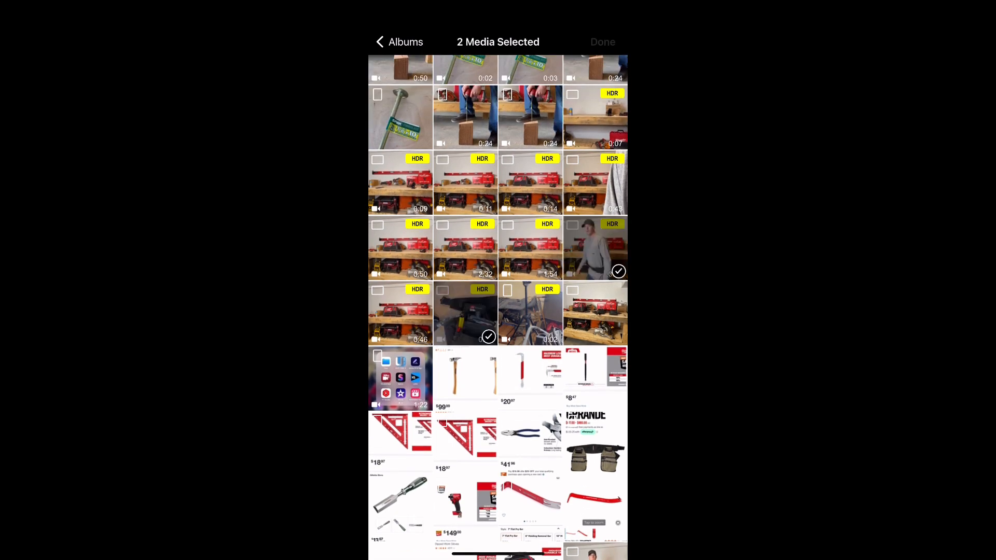
pyautogui.click(601, 42)
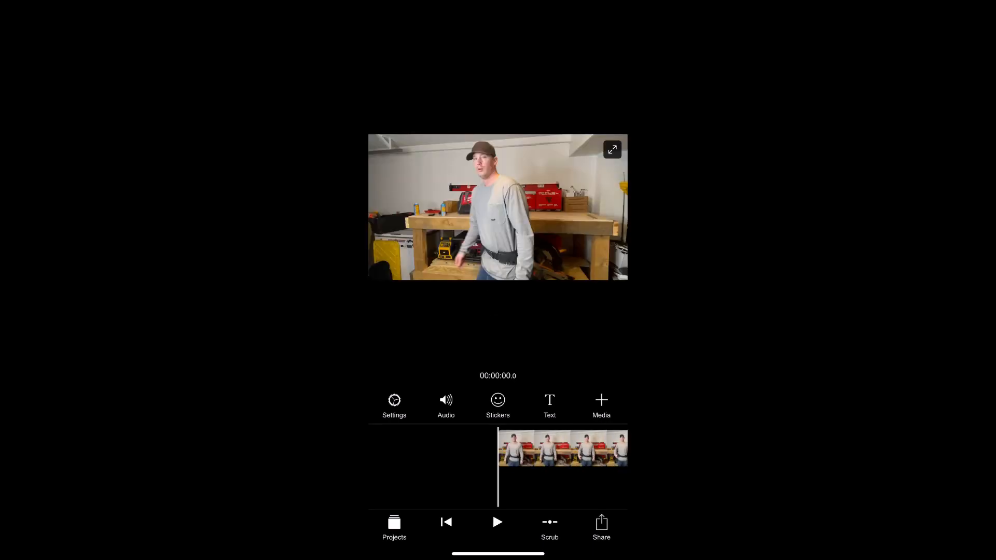
# Step: Trim the opening off the first workshop clip, preview it, and apply the trim
pyautogui.click(561, 447)
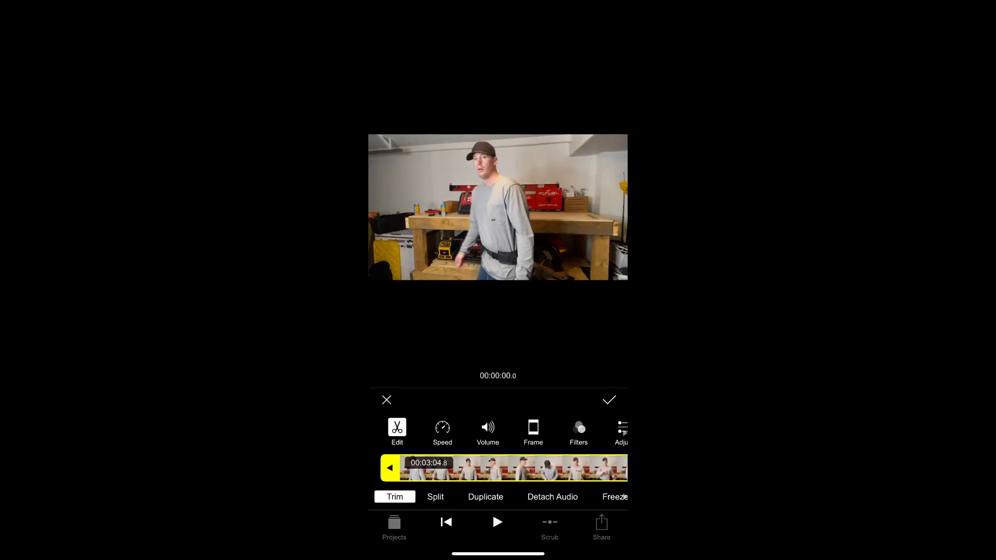
pyautogui.click(497, 522)
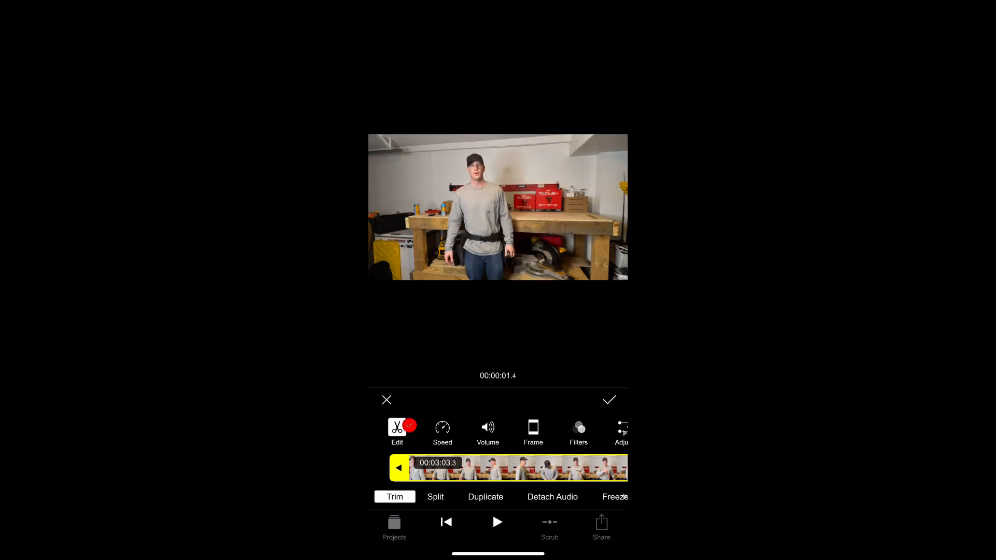
pyautogui.click(497, 522)
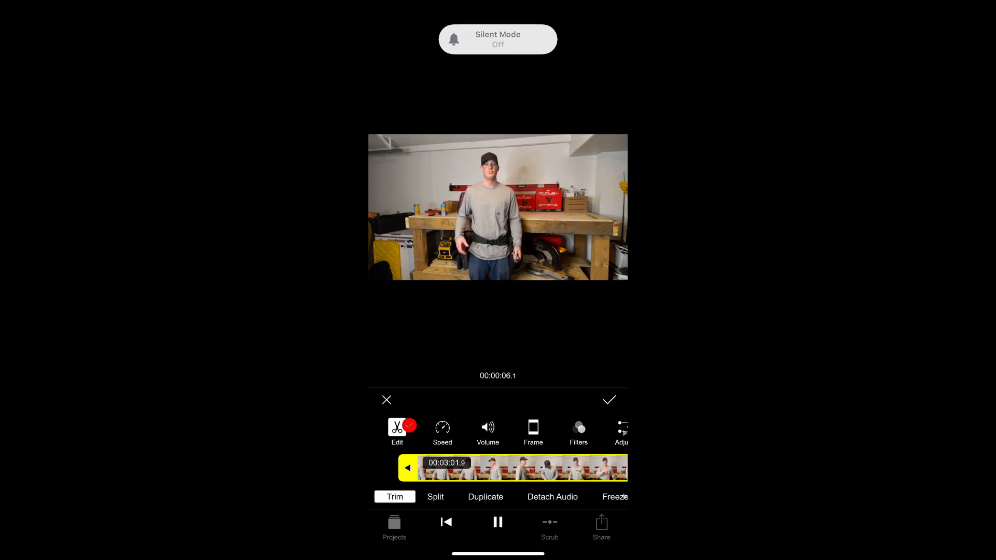
pyautogui.click(608, 400)
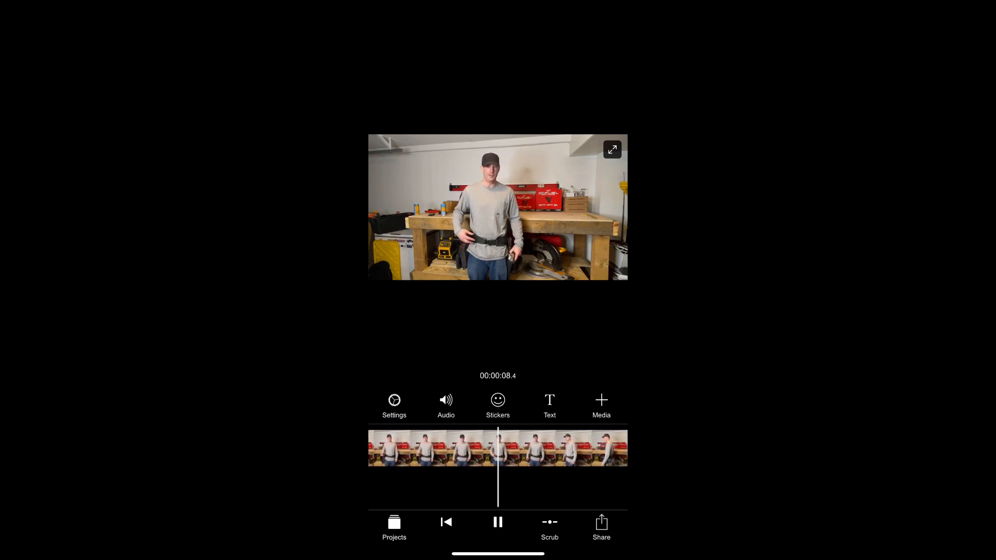
# Step: Add a workshop video from the photo library's Recents to the timeline
pyautogui.click(600, 400)
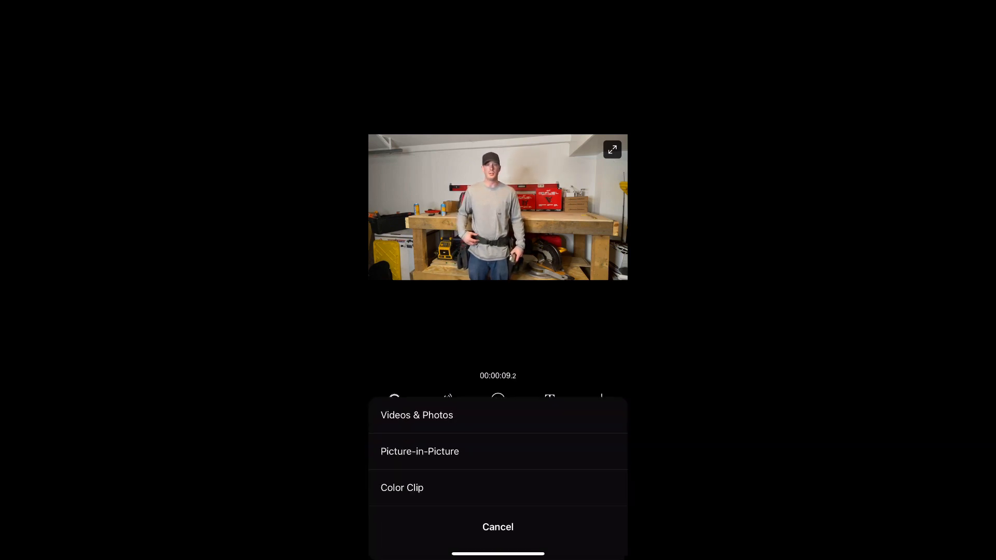
pyautogui.click(416, 415)
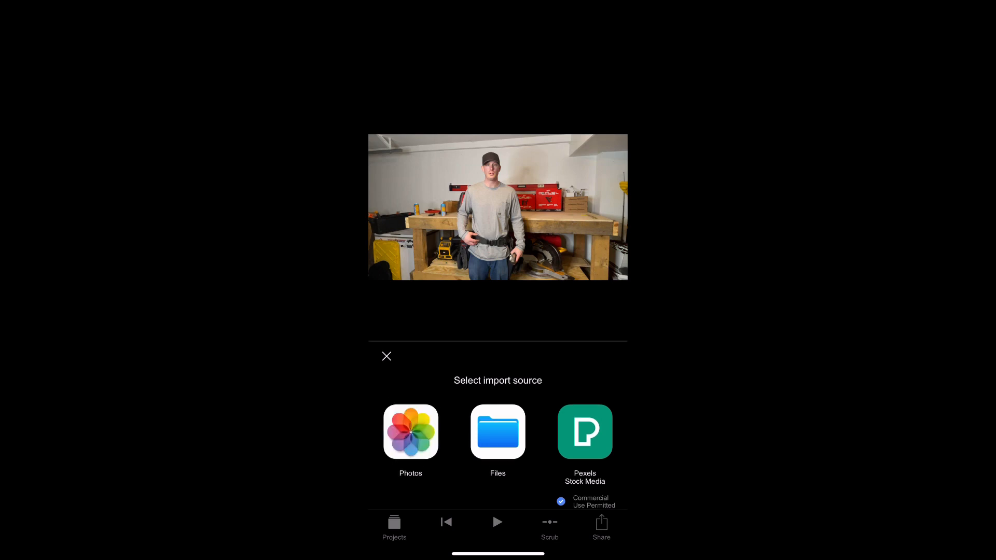
pyautogui.click(410, 432)
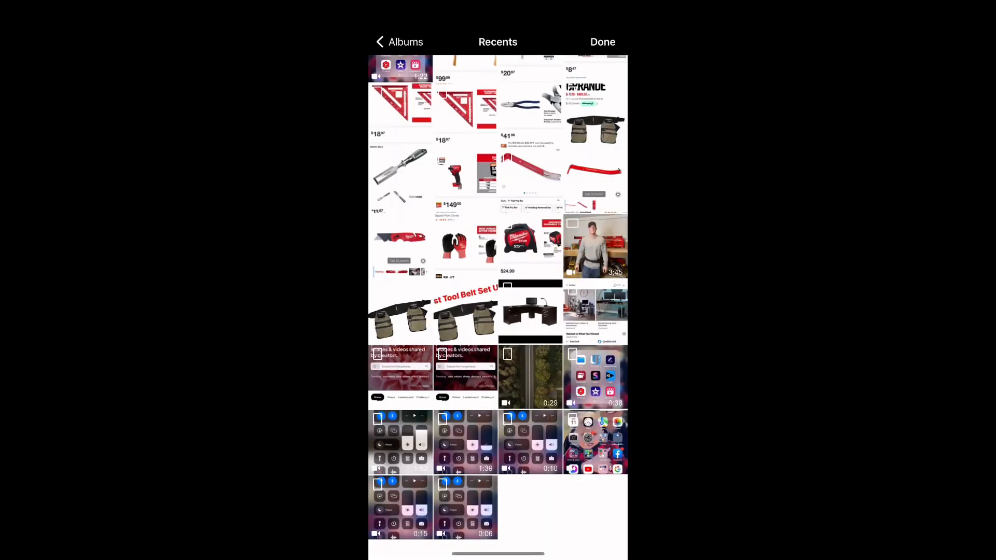
pyautogui.scroll(-3)
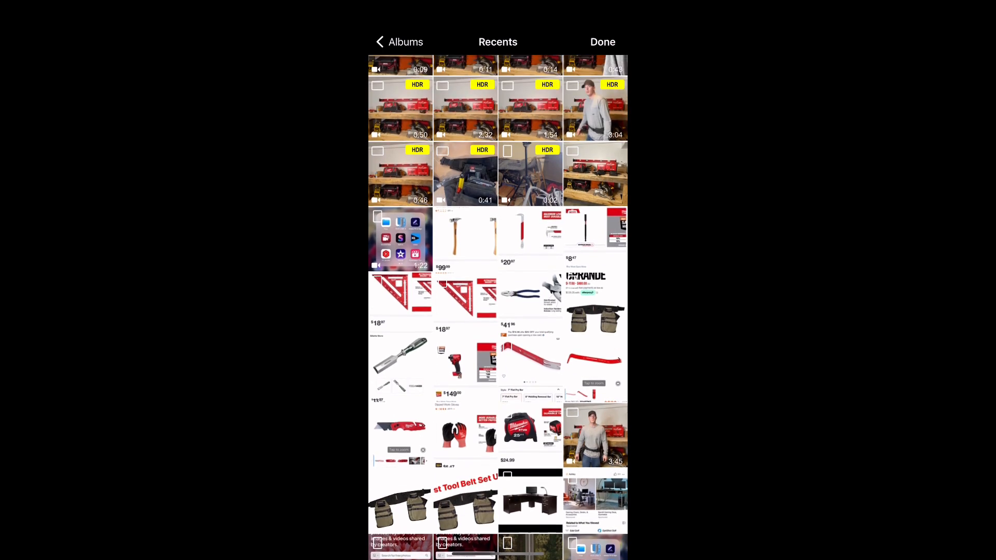
pyautogui.click(596, 305)
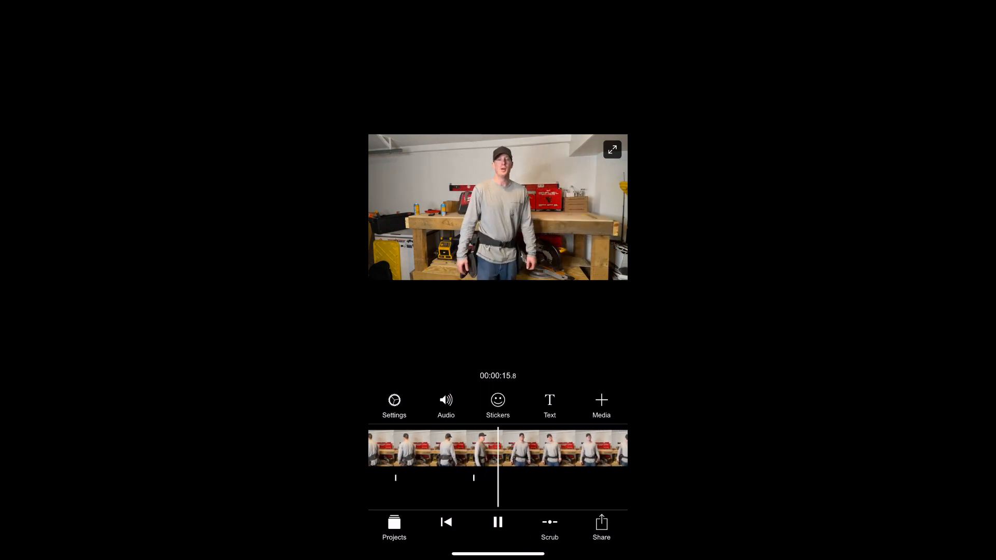
# Step: Overlay the aerial forest clip from Photos as an enlarged picture-in-picture on the right
pyautogui.click(600, 404)
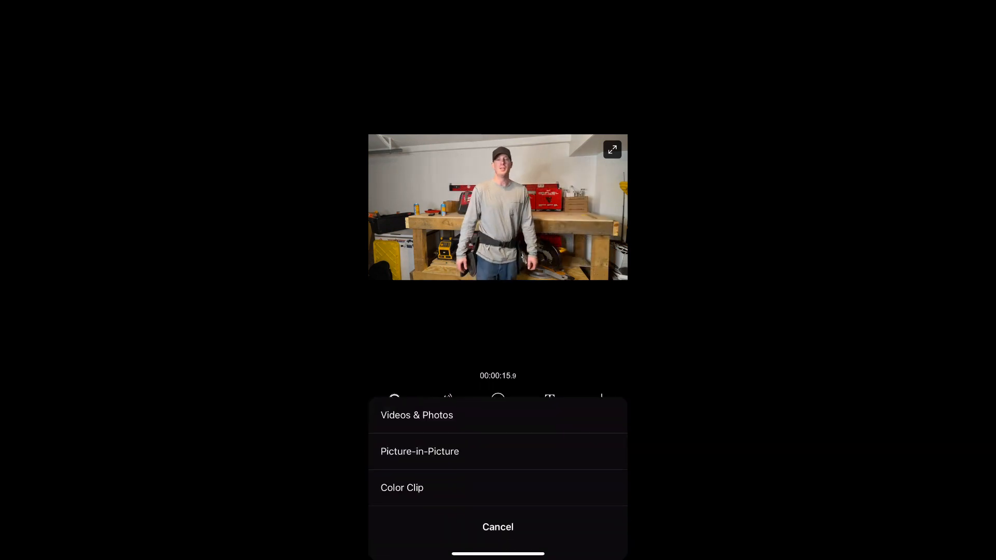
pyautogui.click(416, 415)
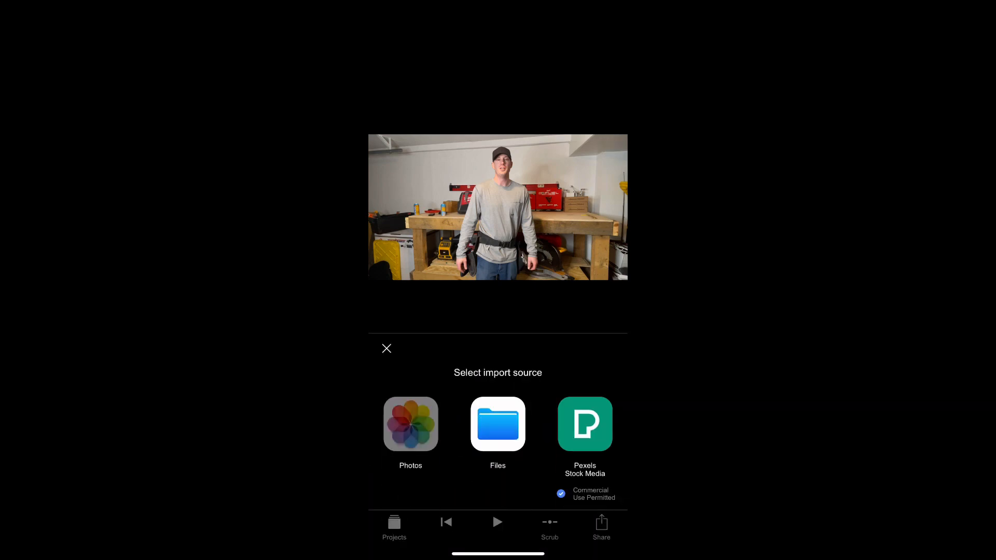
pyautogui.click(410, 424)
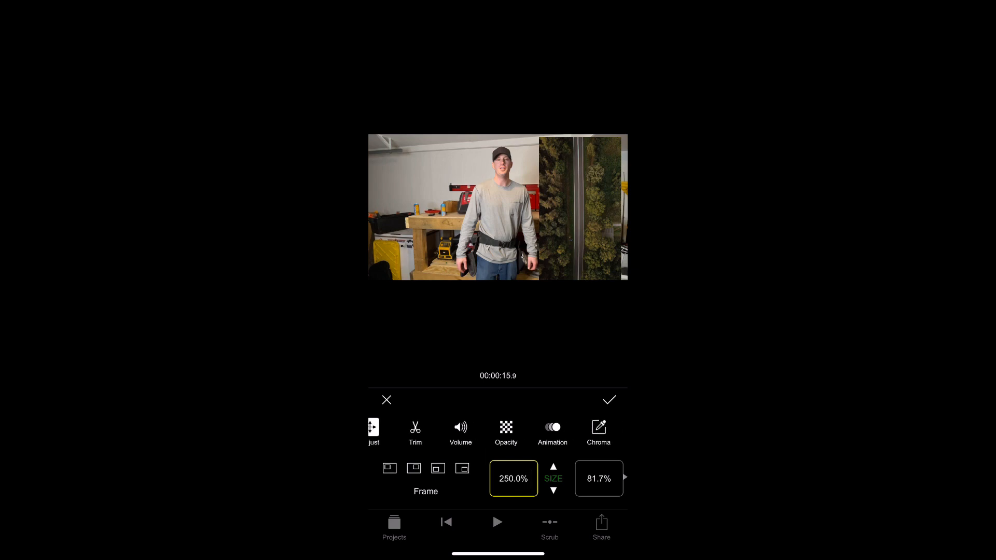
pyautogui.click(608, 400)
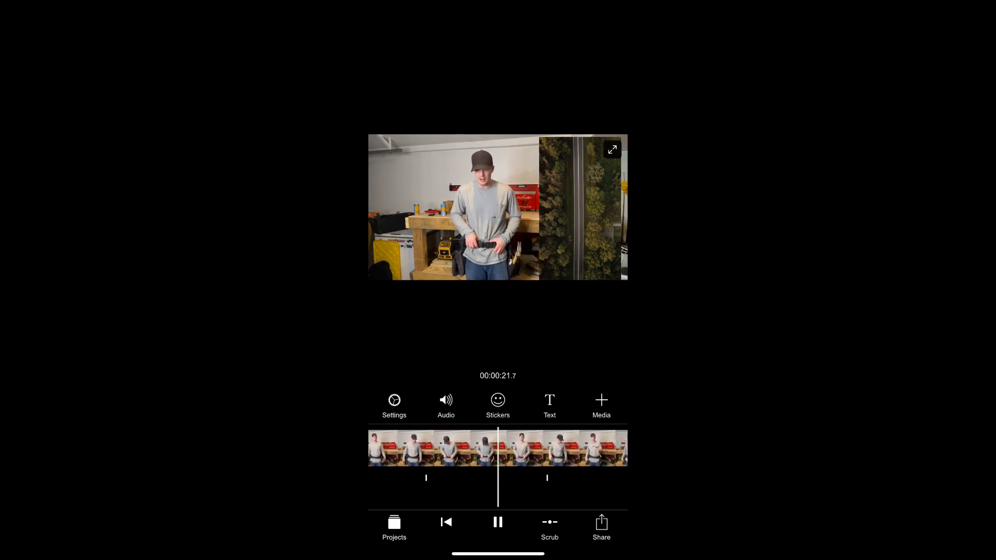
# Step: Add a plain text overlay near 23 seconds and start typing its caption
pyautogui.click(600, 405)
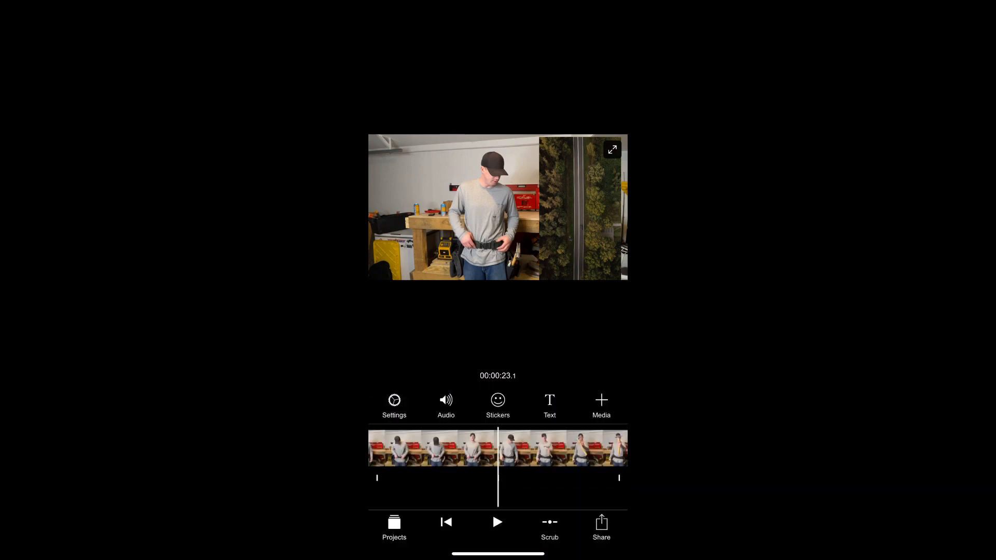
pyautogui.click(548, 405)
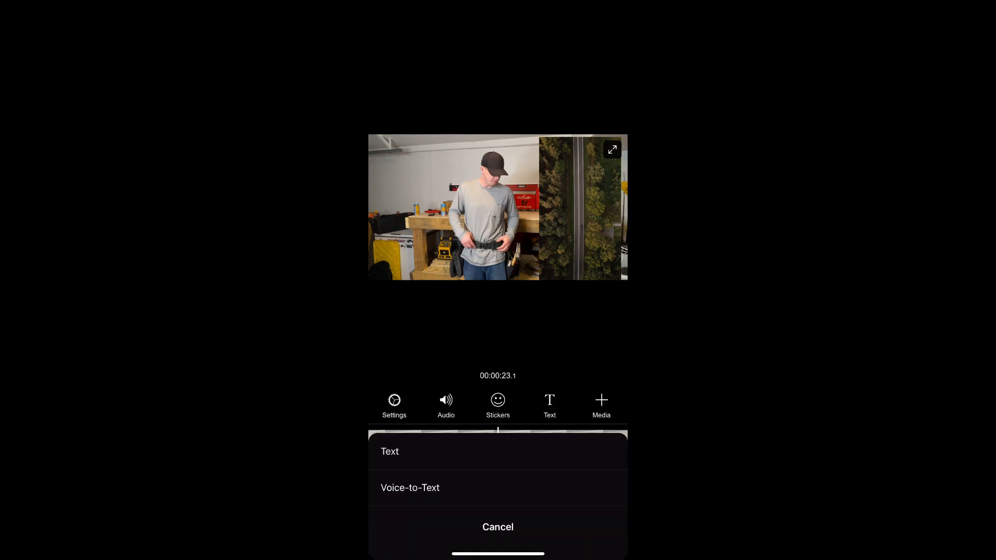
pyautogui.click(390, 452)
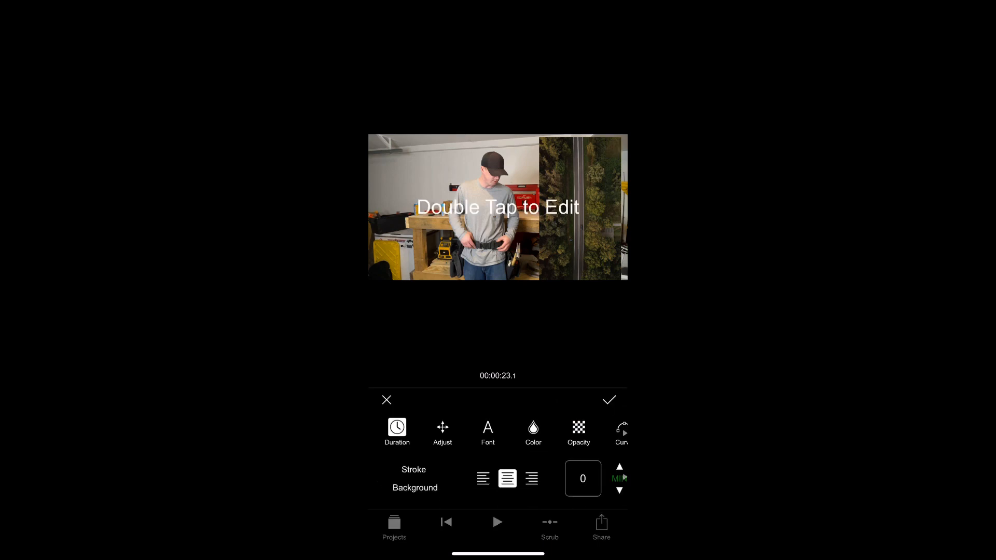
pyautogui.doubleClick(498, 207)
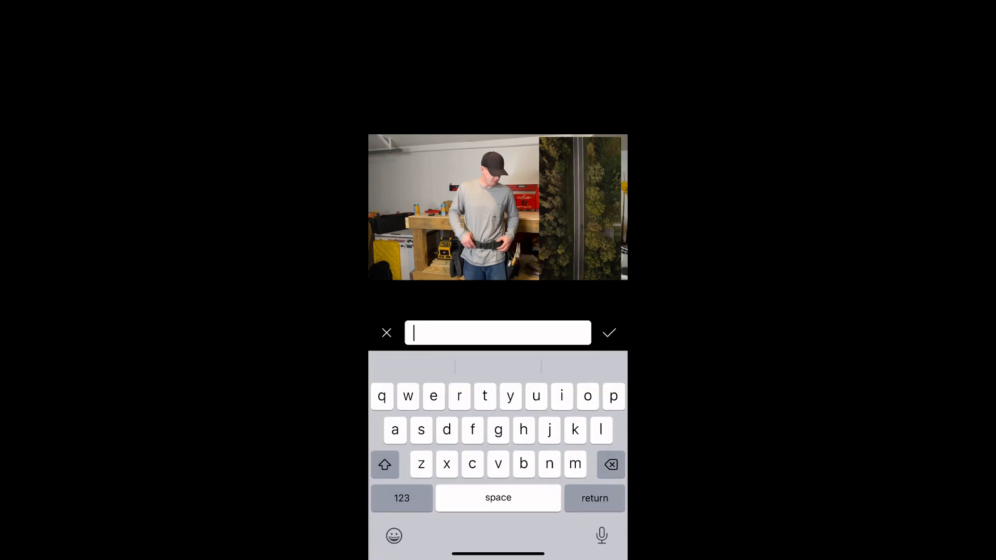
pyautogui.write('h')
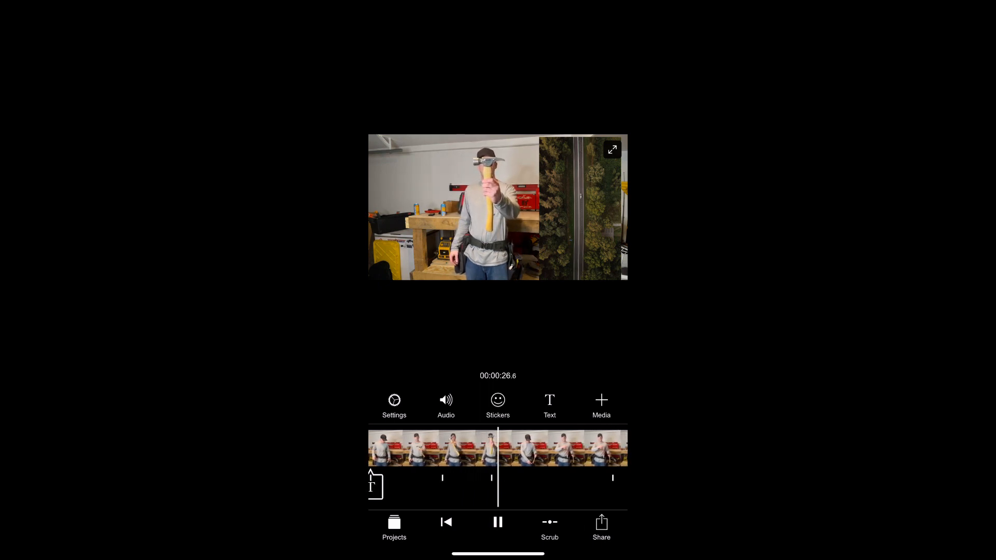
# Step: Place a binoculars sticker over the footage around 28 seconds, then pause playback
pyautogui.click(497, 521)
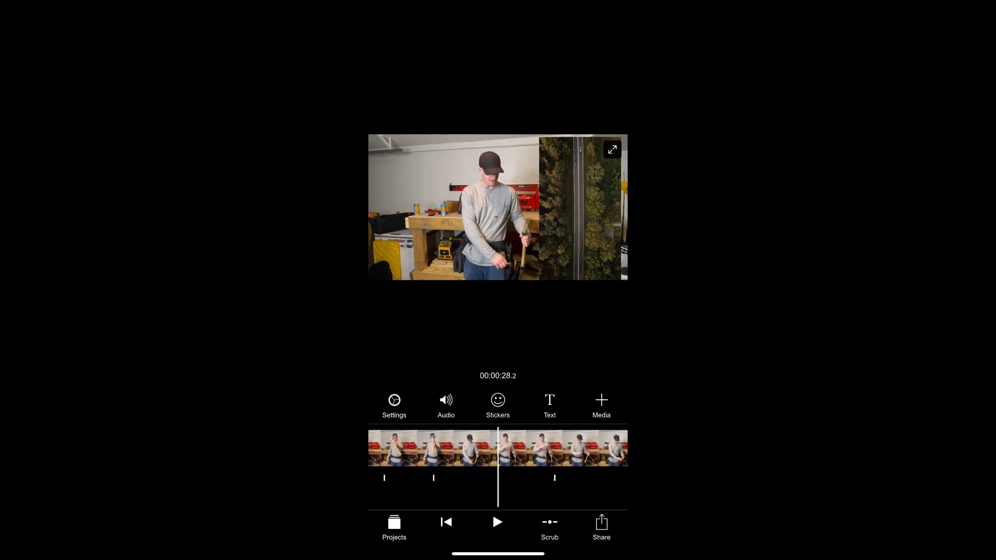
pyautogui.click(497, 405)
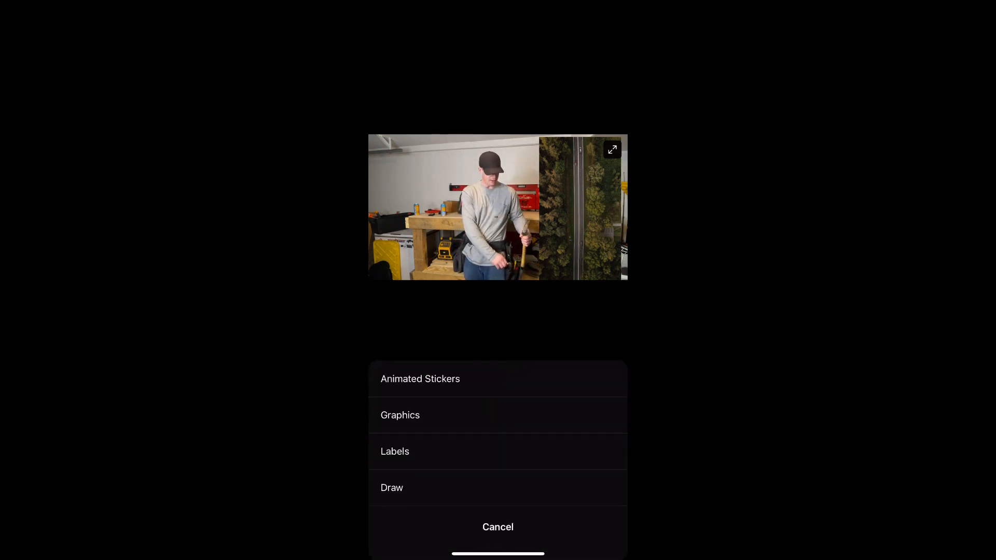
pyautogui.click(399, 415)
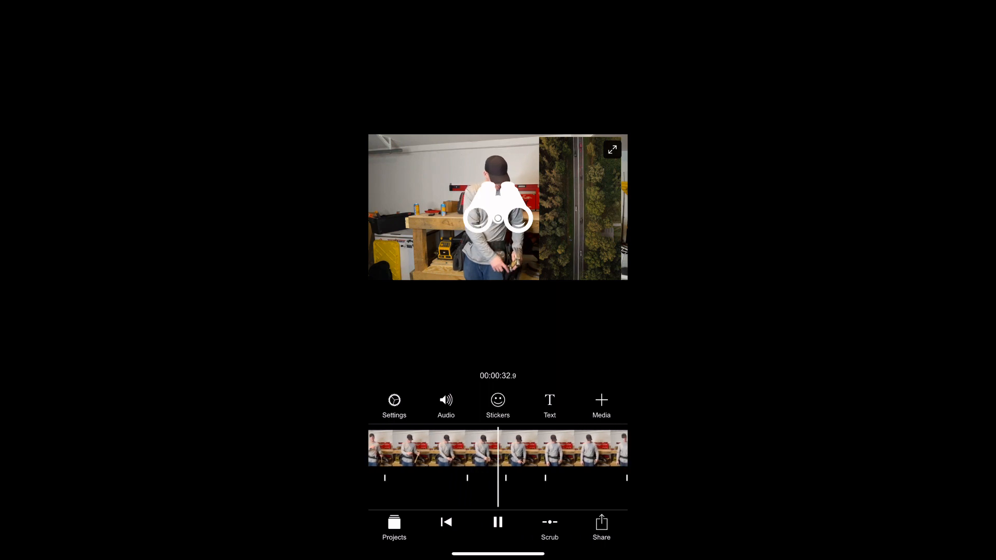
pyautogui.click(498, 522)
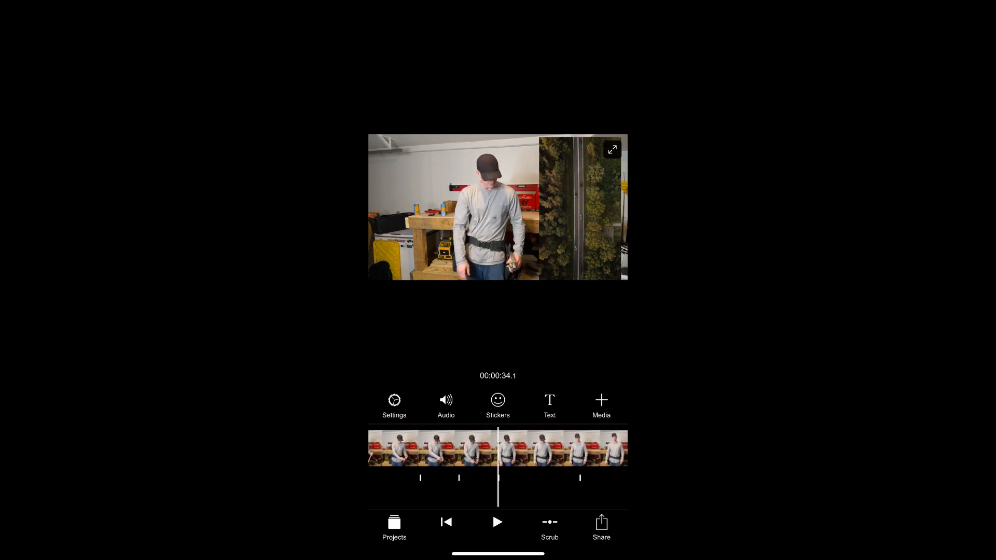
# Step: Add a plain text overlay near 34 seconds and confirm it
pyautogui.click(548, 405)
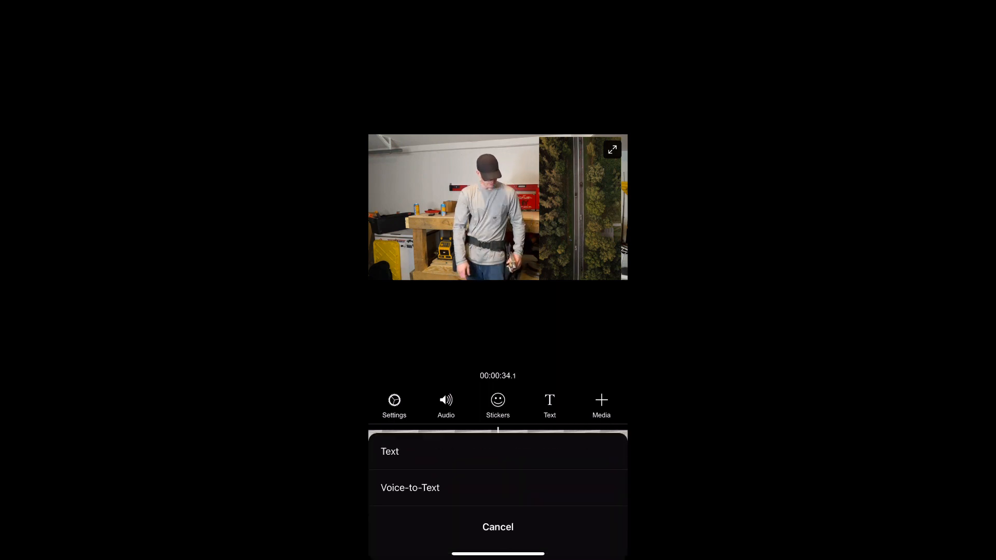
pyautogui.click(389, 452)
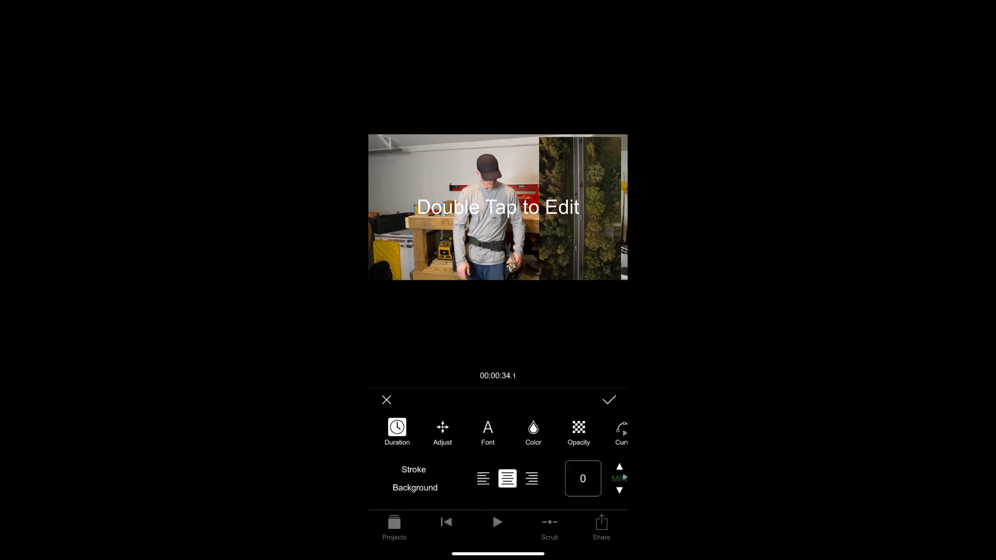
pyautogui.click(607, 400)
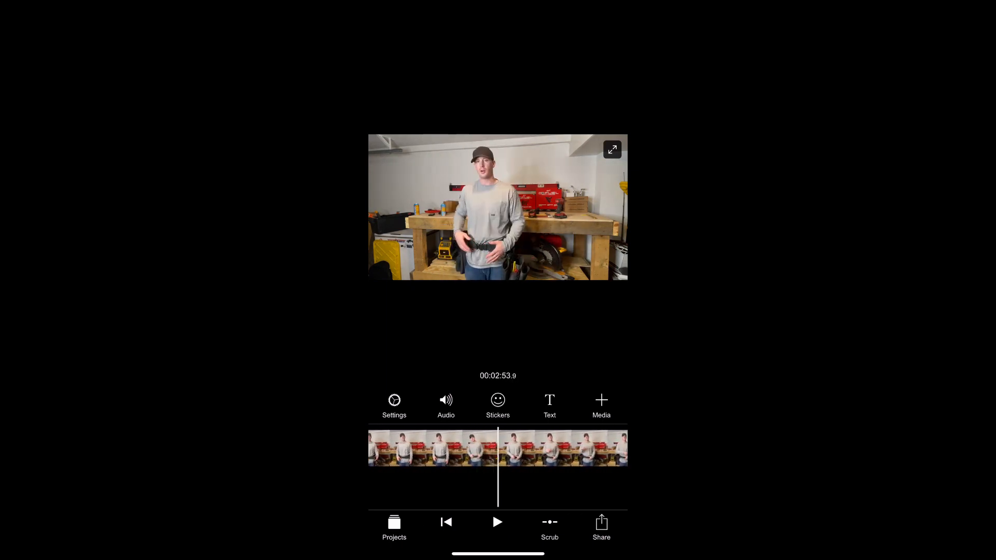
# Step: Record a Voice Over narration across the tool belt close-up footage
pyautogui.click(445, 405)
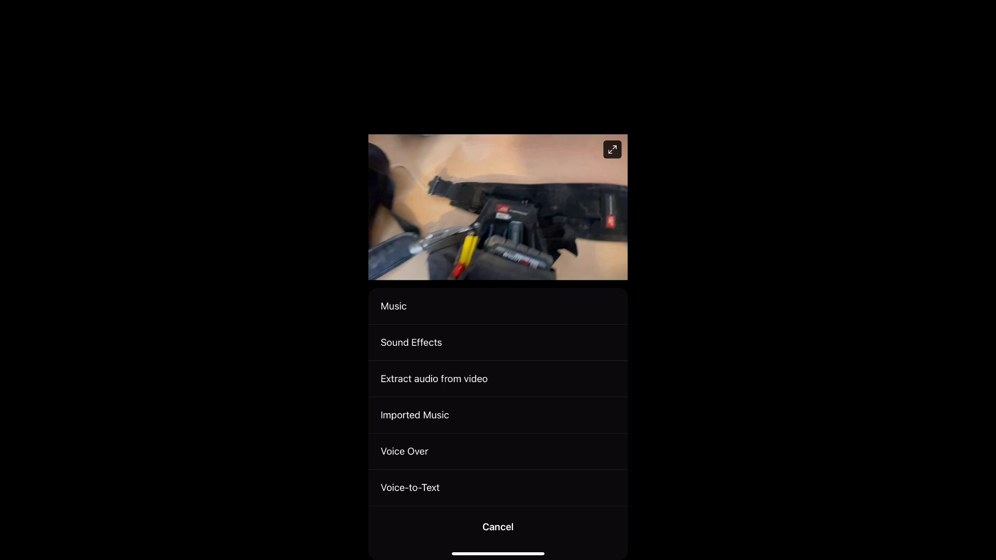
pyautogui.click(404, 452)
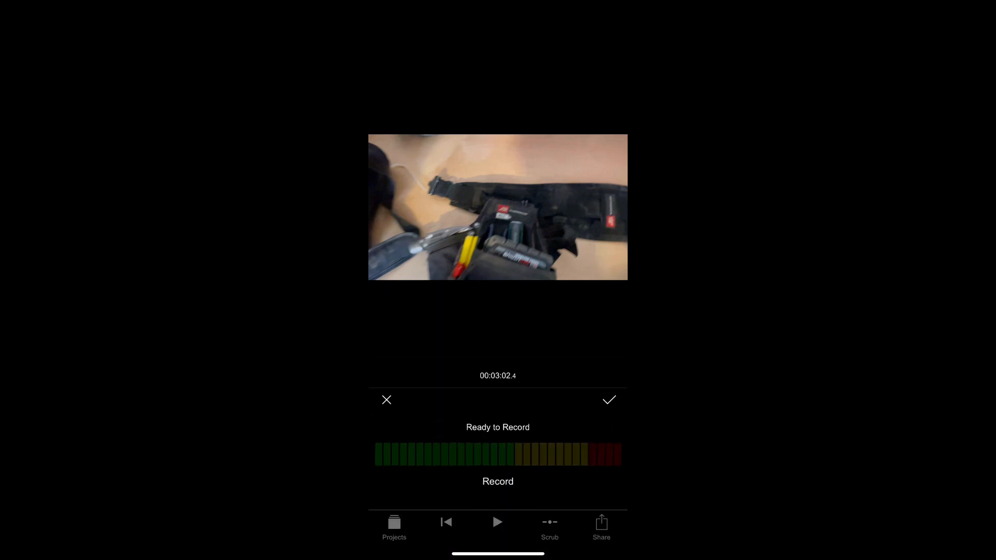
pyautogui.click(498, 481)
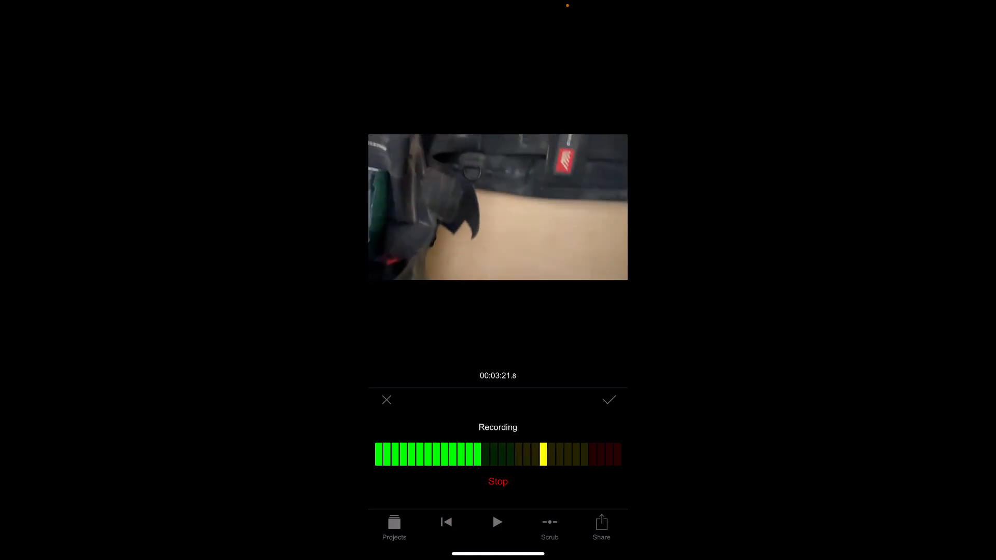
pyautogui.click(498, 482)
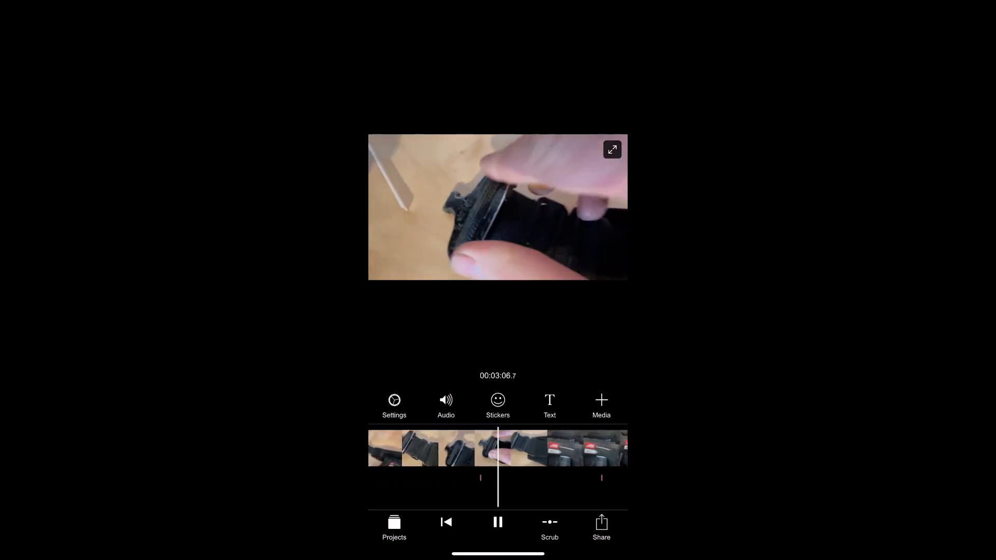
# Step: Pause playback and pick the 3:45 presenter clip from the photo library's Recents
pyautogui.click(497, 521)
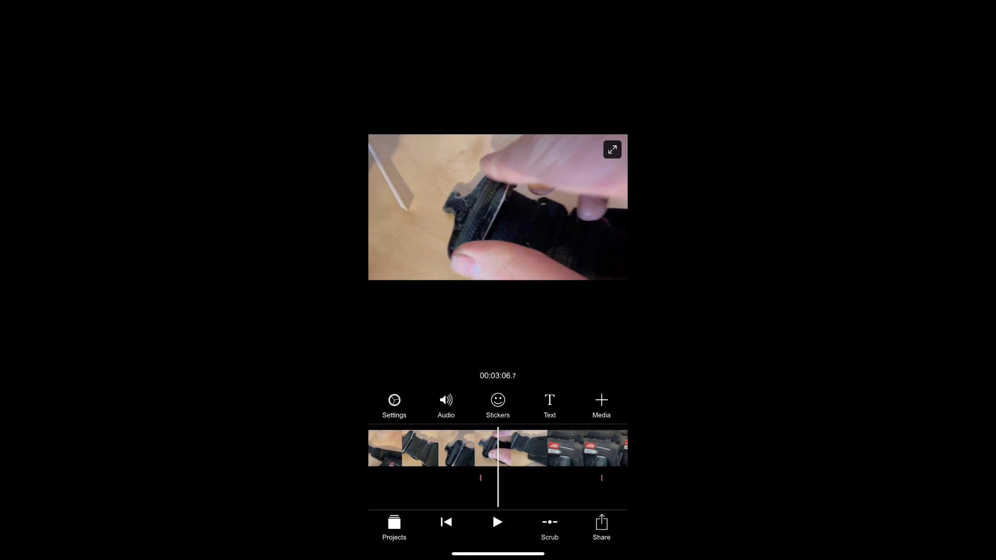
pyautogui.click(445, 405)
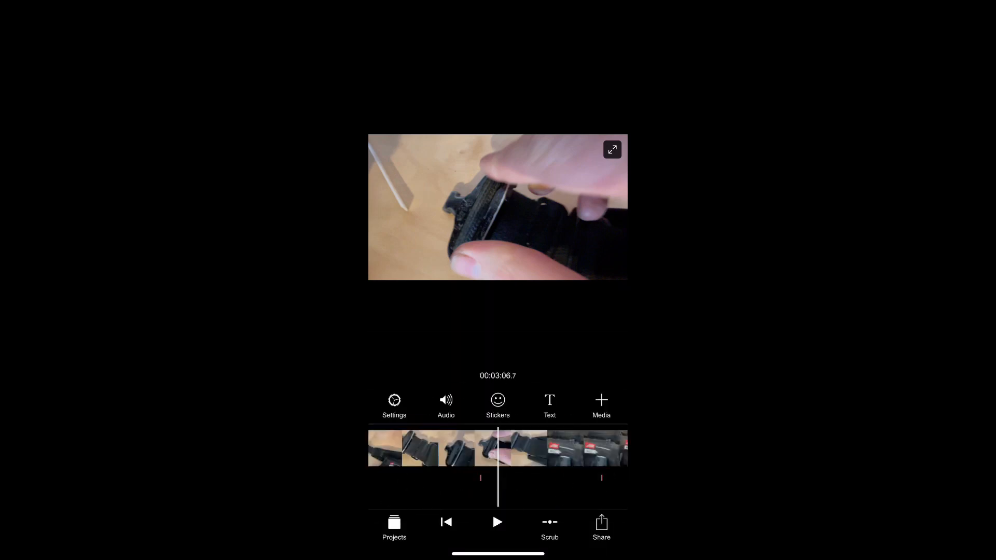
pyautogui.click(600, 405)
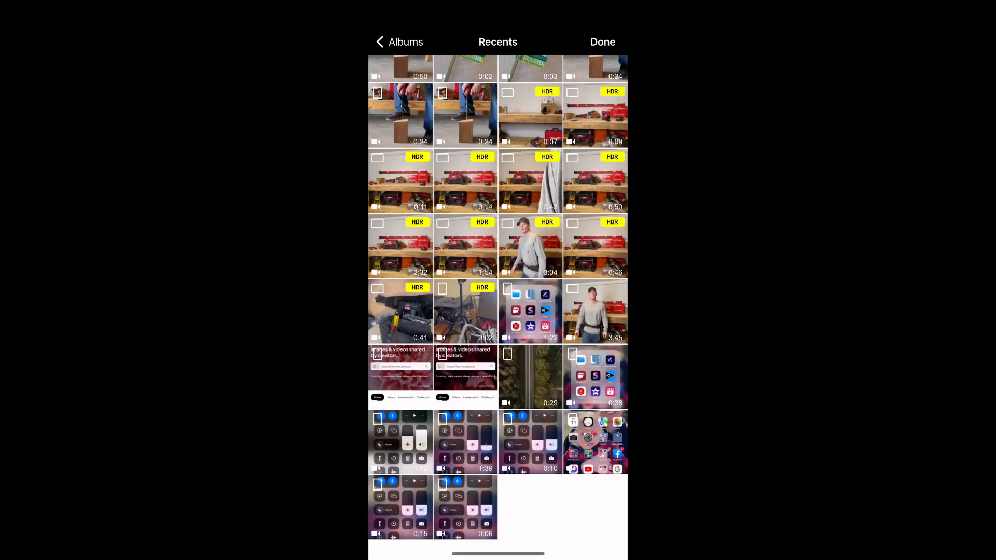
pyautogui.click(595, 311)
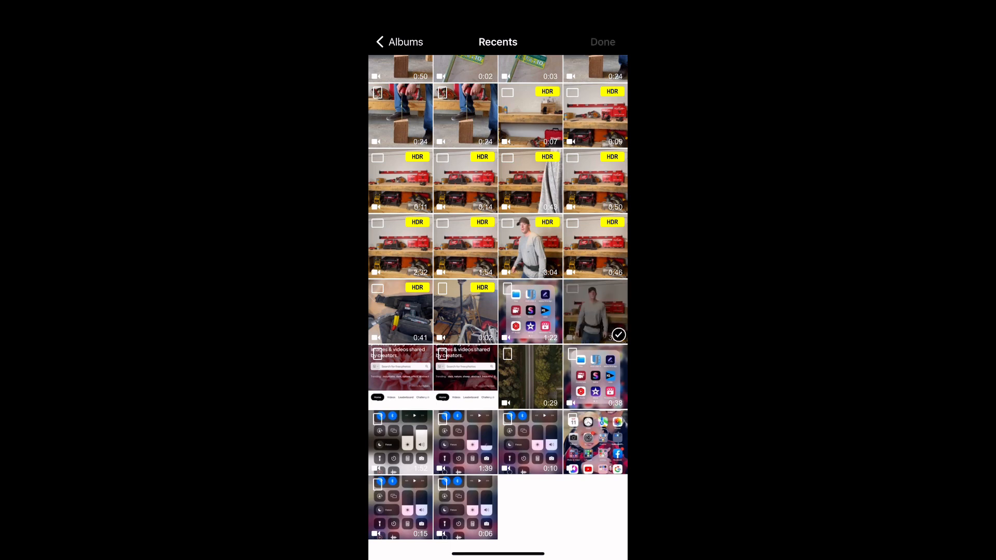